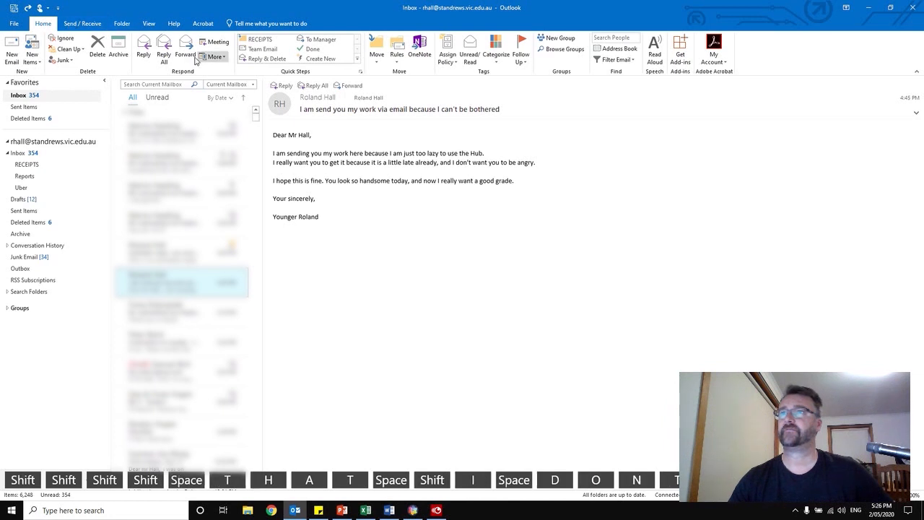
# Step: Reply to the emailed-work message and insert the 'Work not submitted via Hub' signature
pyautogui.click(144, 47)
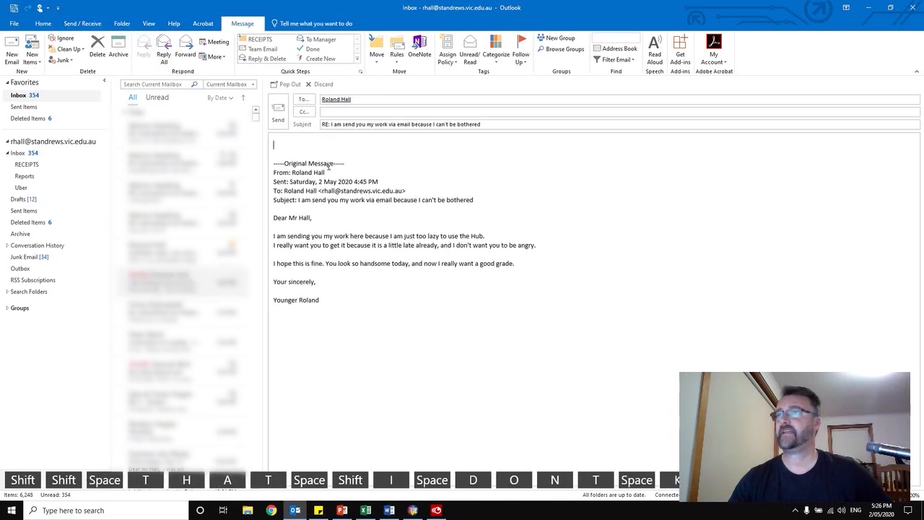
pyautogui.click(313, 51)
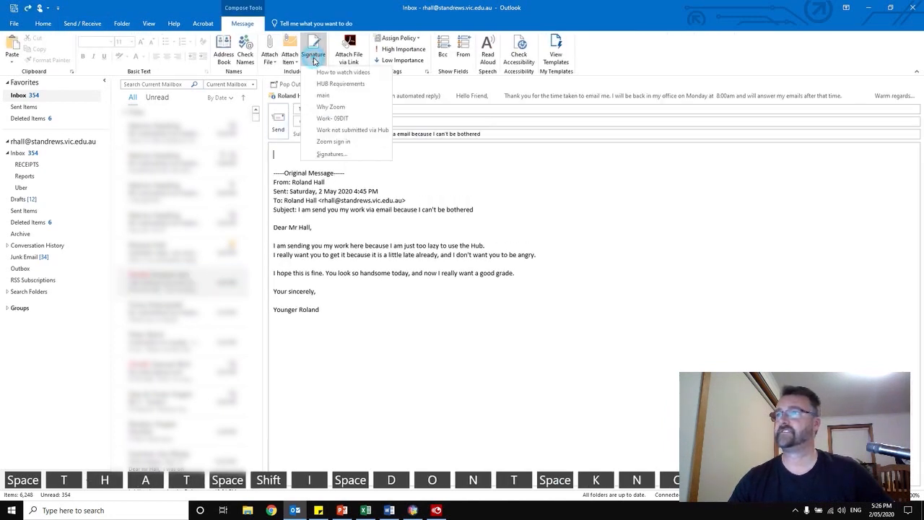
pyautogui.moveTo(340, 83)
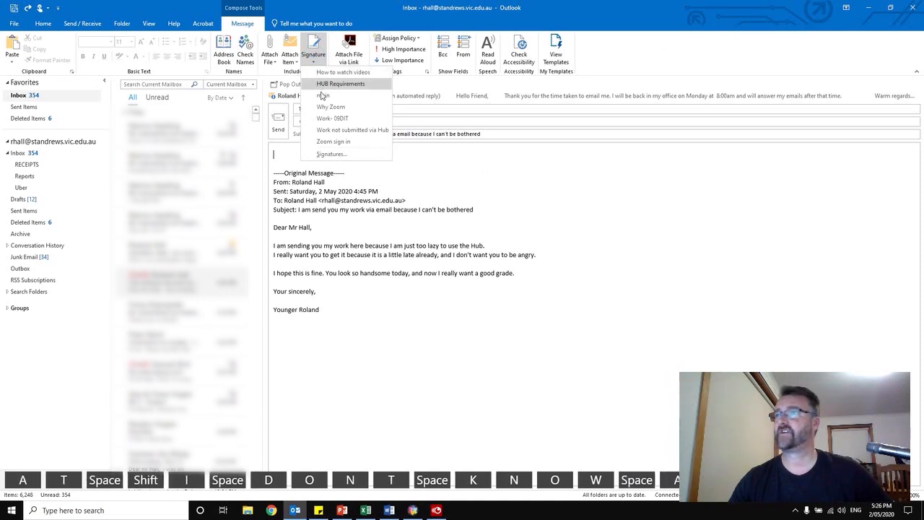
pyautogui.moveTo(352, 130)
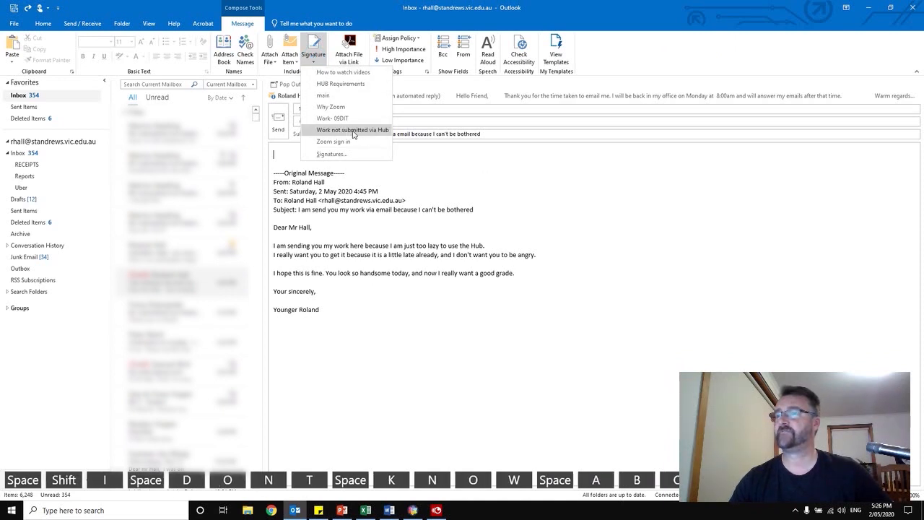
pyautogui.click(352, 130)
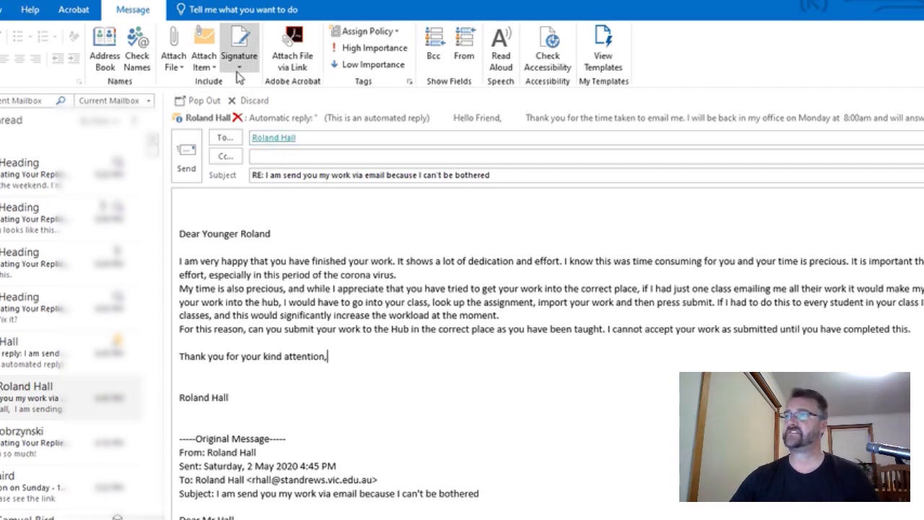
# Step: In Signatures and Stationery, add a new blank signature named 'Example'
pyautogui.click(240, 45)
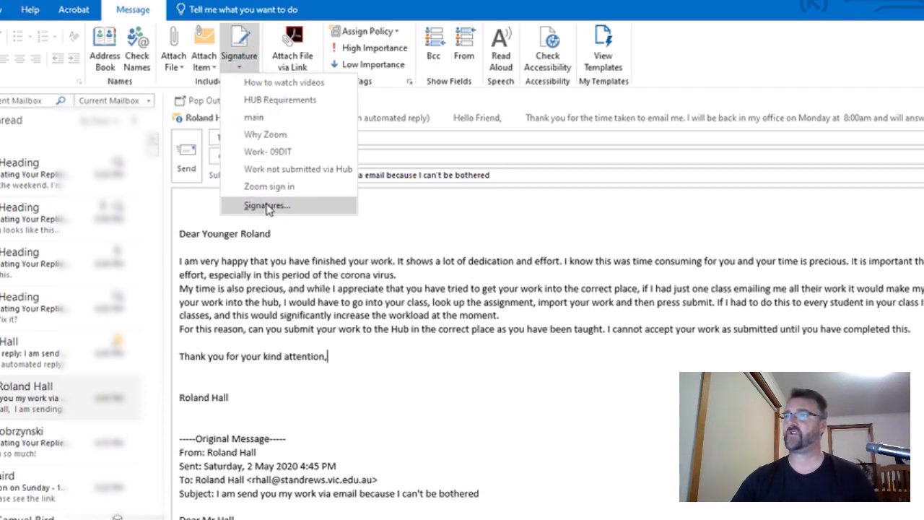
pyautogui.click(267, 205)
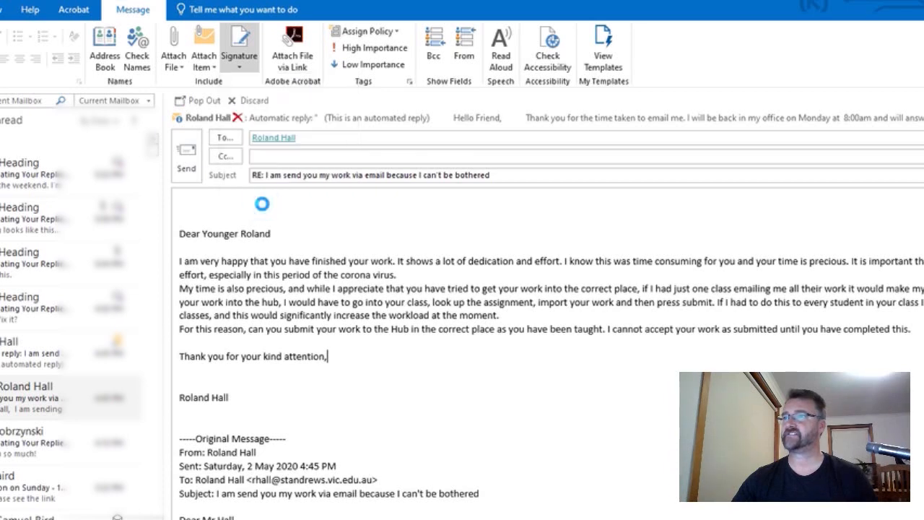
pyautogui.click(239, 43)
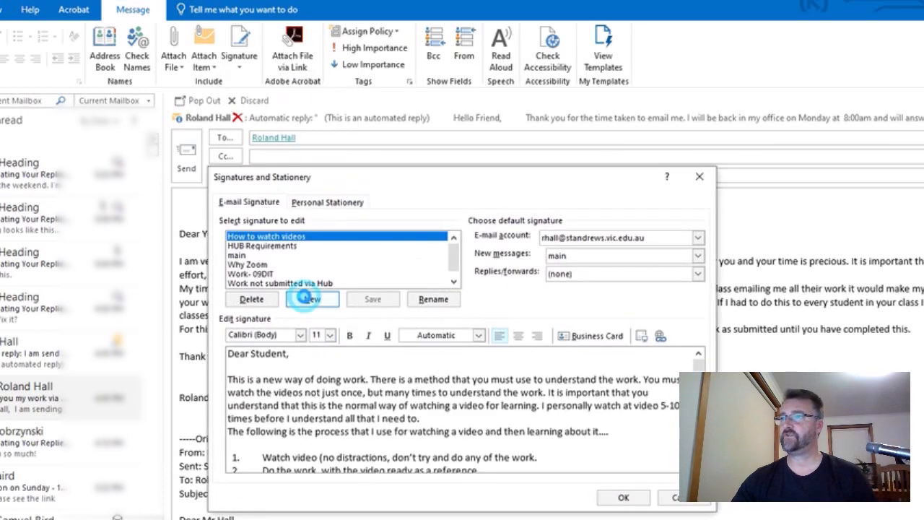
pyautogui.click(312, 299)
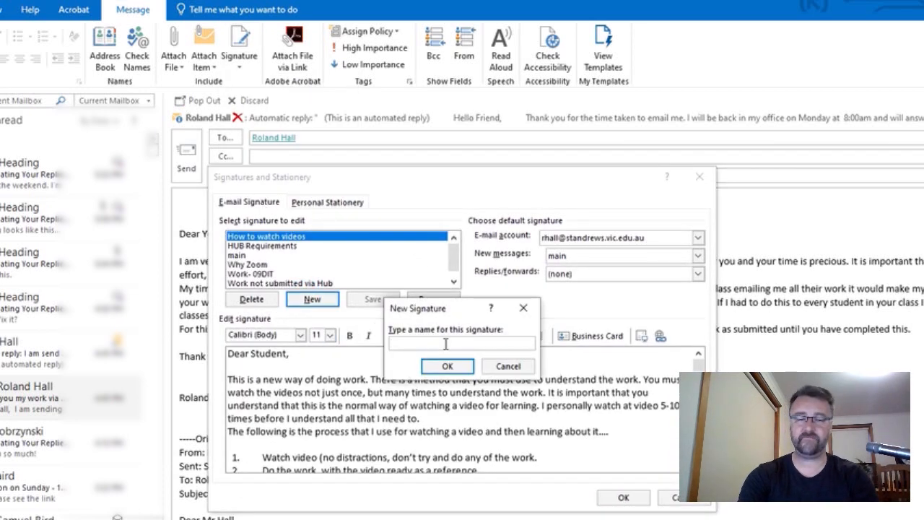
pyautogui.write('Example')
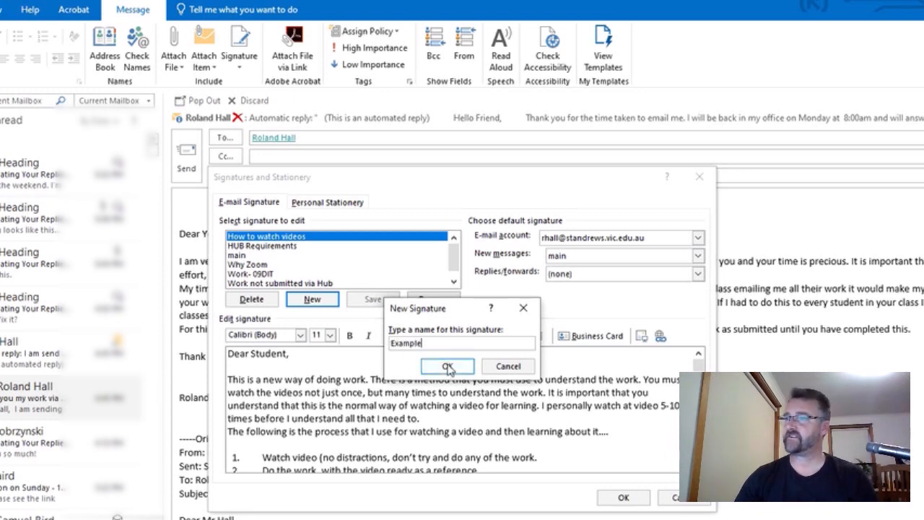
pyautogui.click(446, 366)
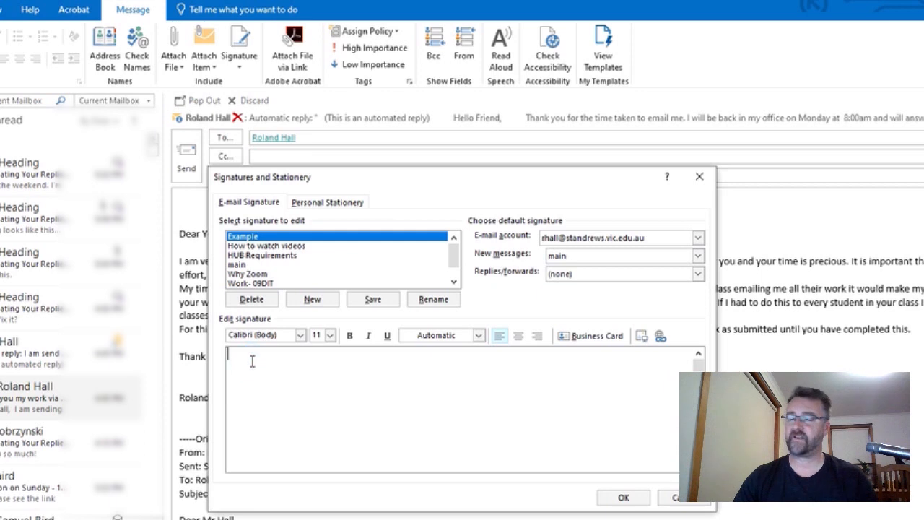
# Step: Give the Example signature the text 'Type in our message here...' and save the signatures
pyautogui.write('Type in')
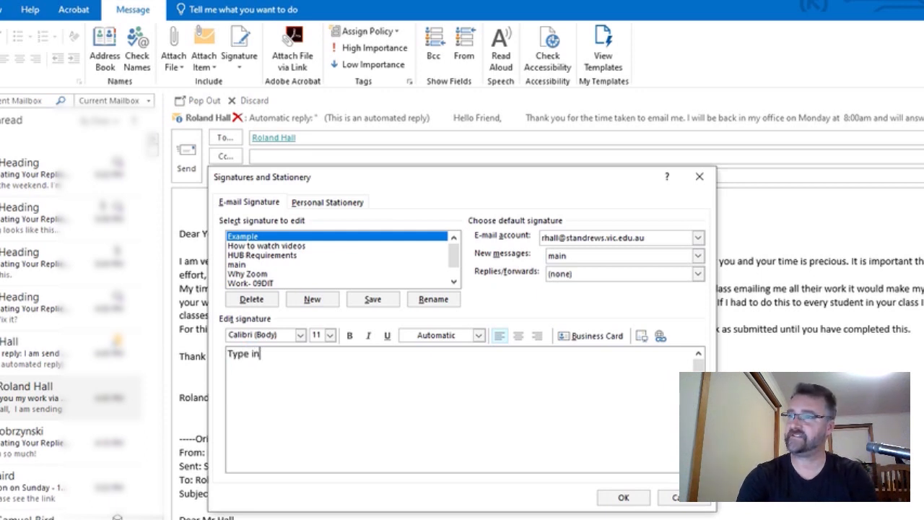
pyautogui.write('our mess')
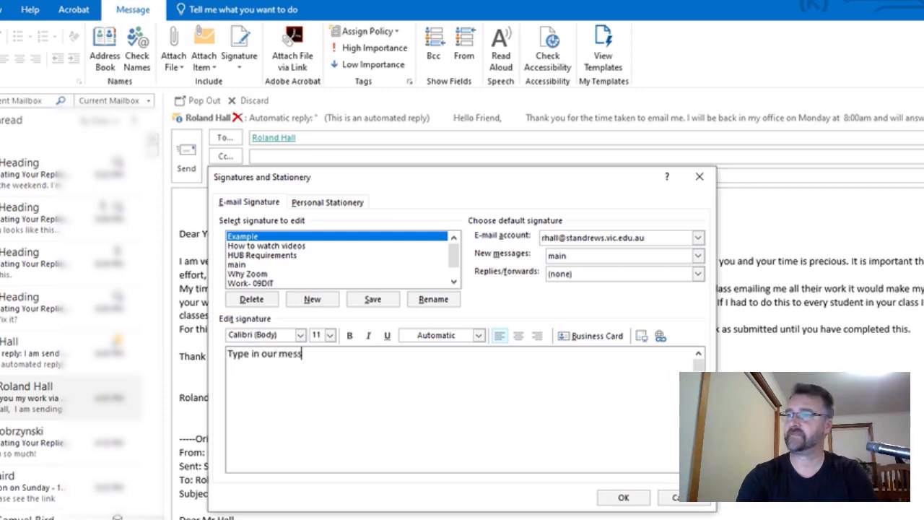
pyautogui.write('age here')
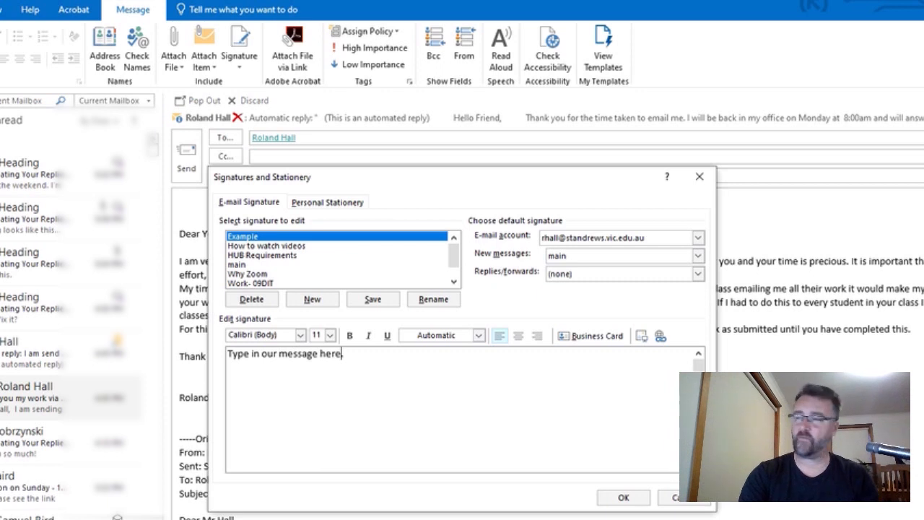
pyautogui.write('....')
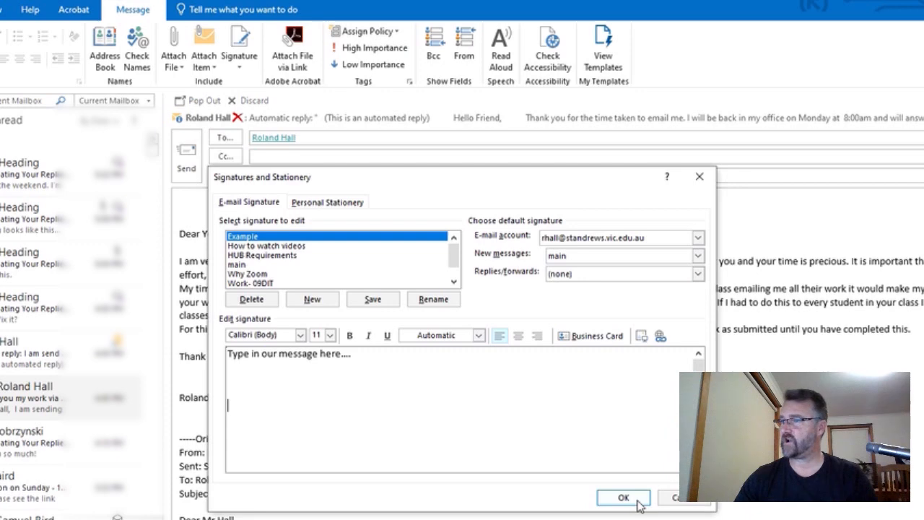
pyautogui.click(623, 497)
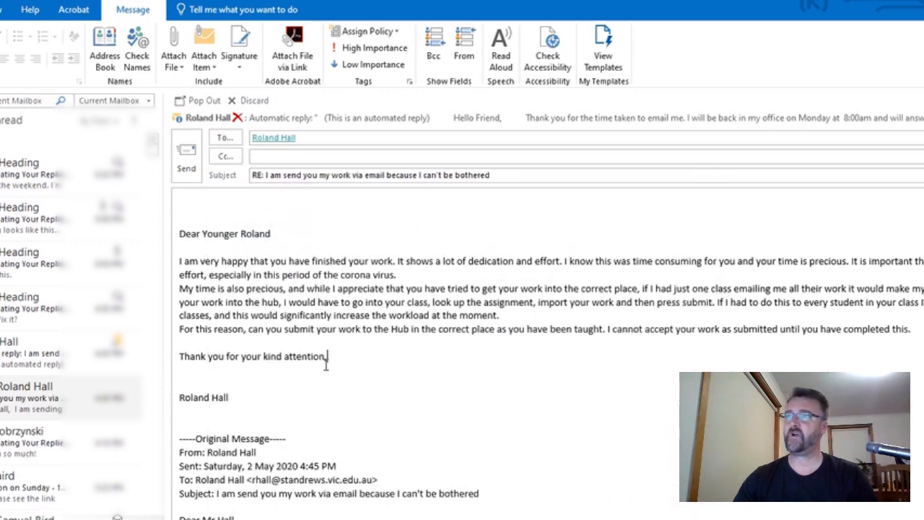
# Step: Insert the Example signature into the reply, then swap back to 'Work not submitted via Hub'
pyautogui.click(240, 47)
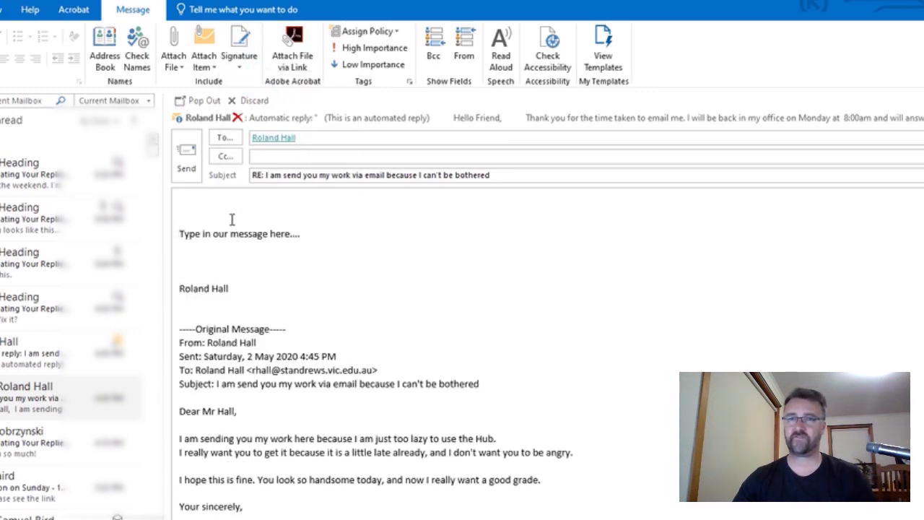
pyautogui.click(239, 47)
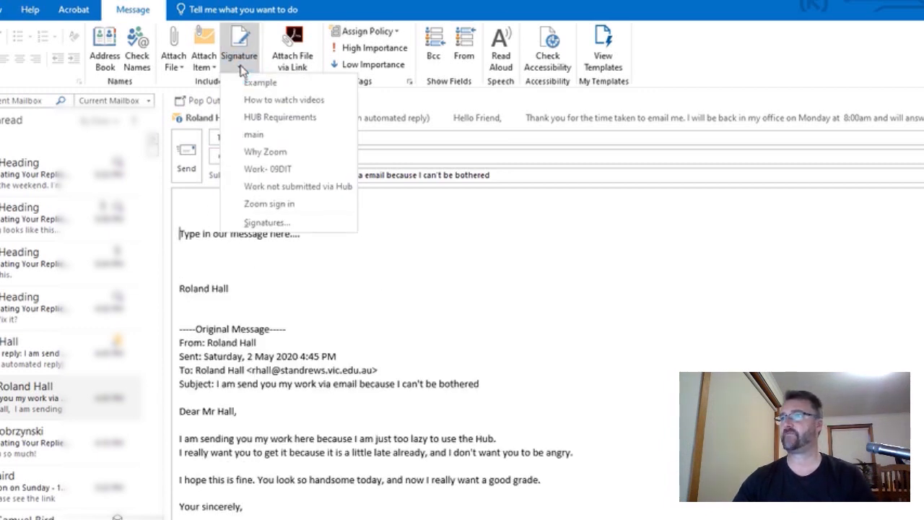
pyautogui.moveTo(293, 191)
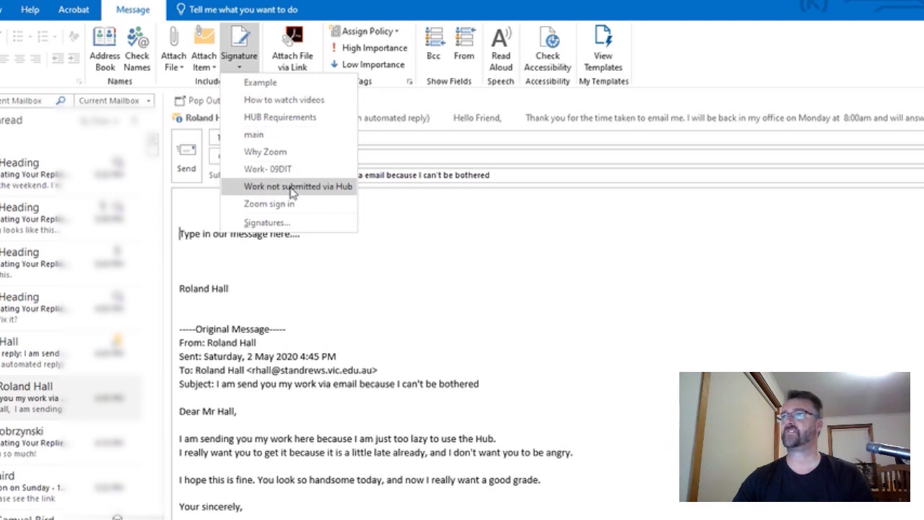
pyautogui.click(296, 186)
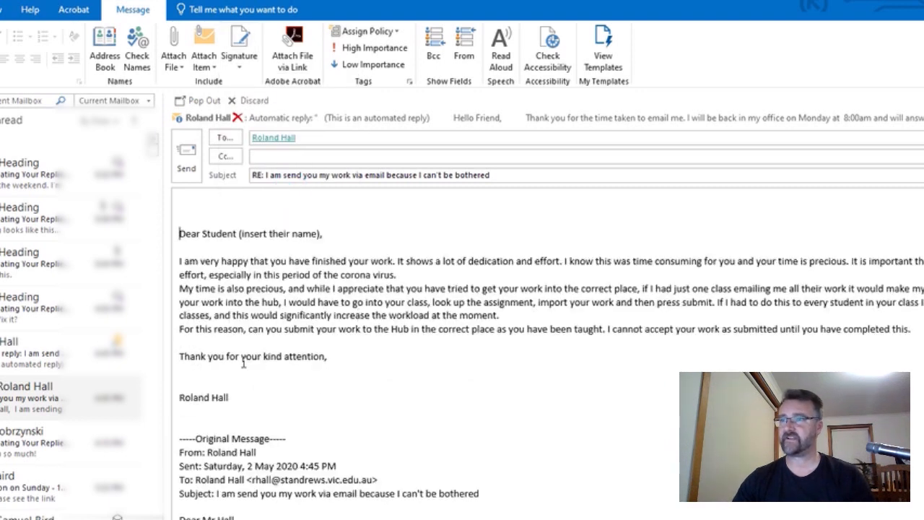